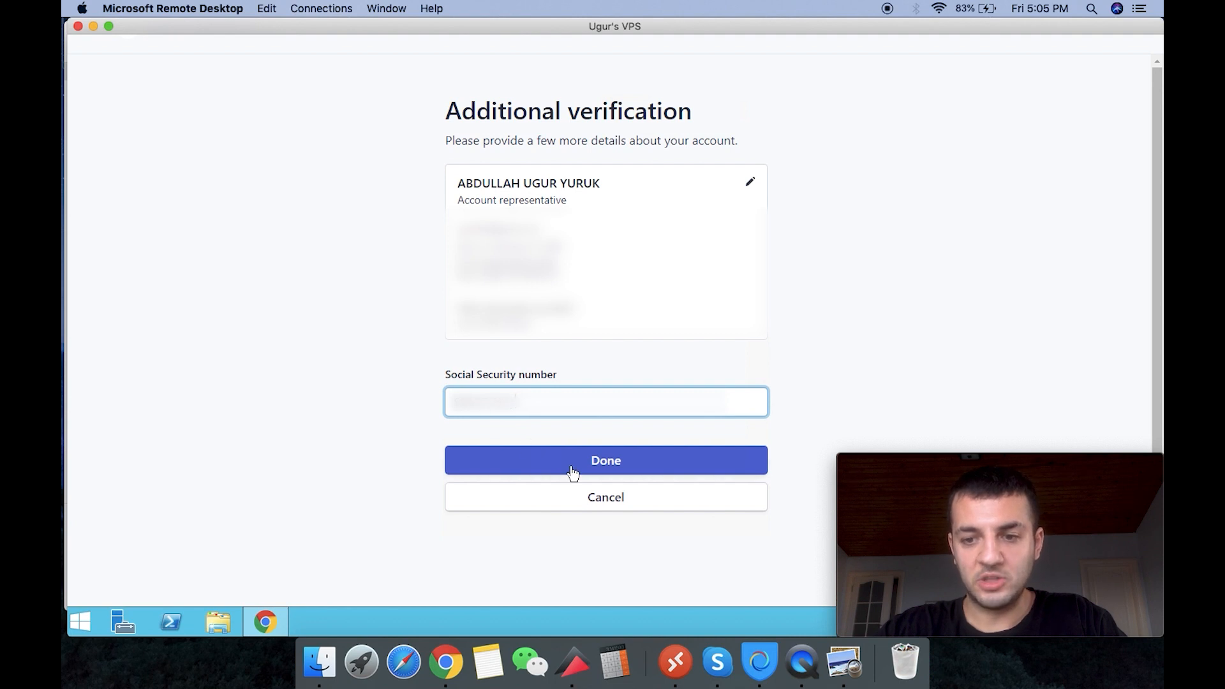
Step: Submit the Social Security number, then continue from the You're all set page to the dashboard
{"action": "left_click", "coordinate": [605, 459]}
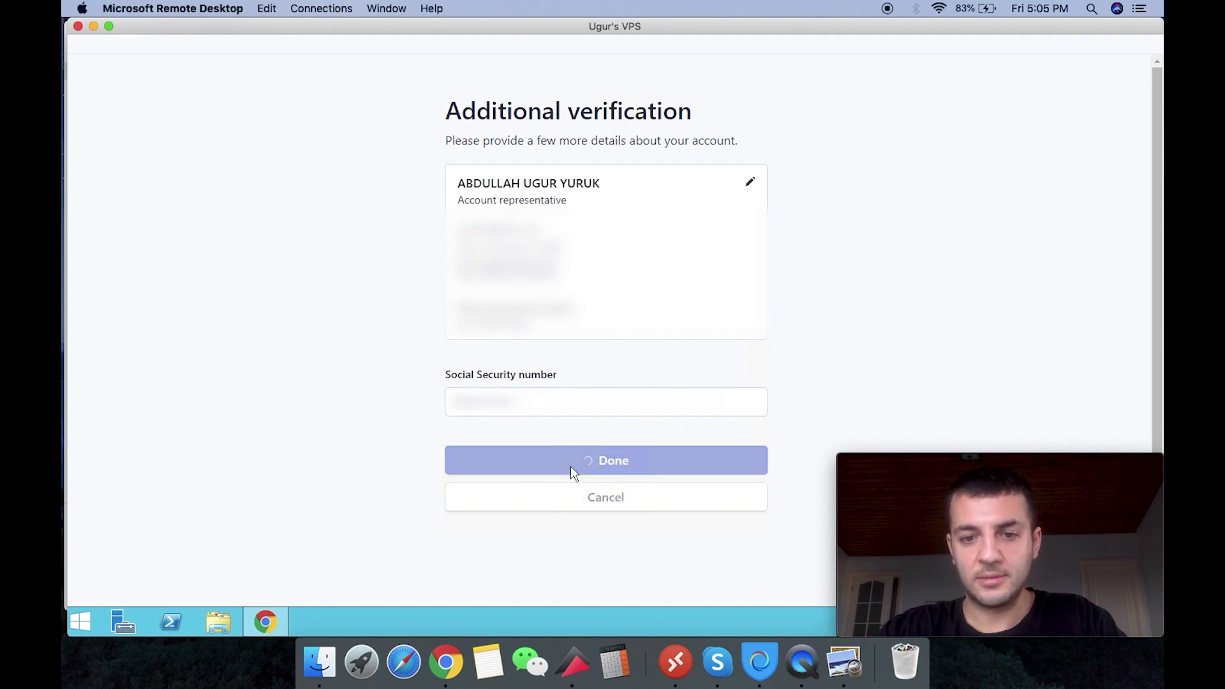
{"action": "left_click", "coordinate": [605, 459]}
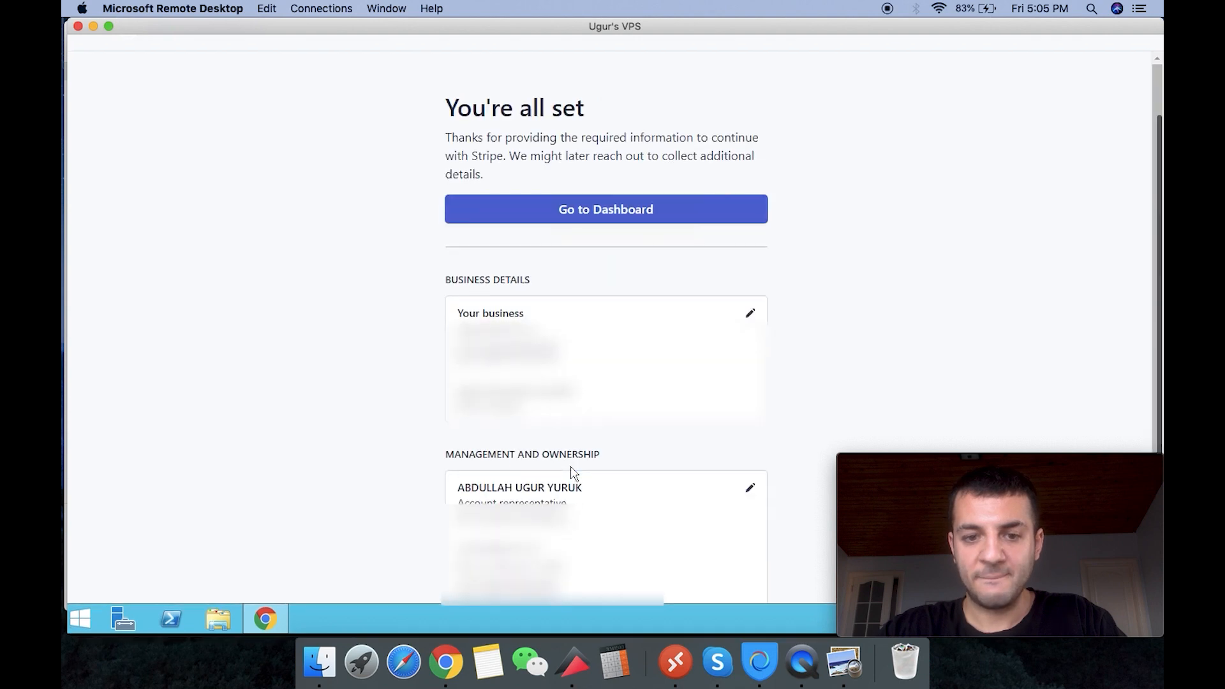
{"action": "left_click", "coordinate": [628, 212]}
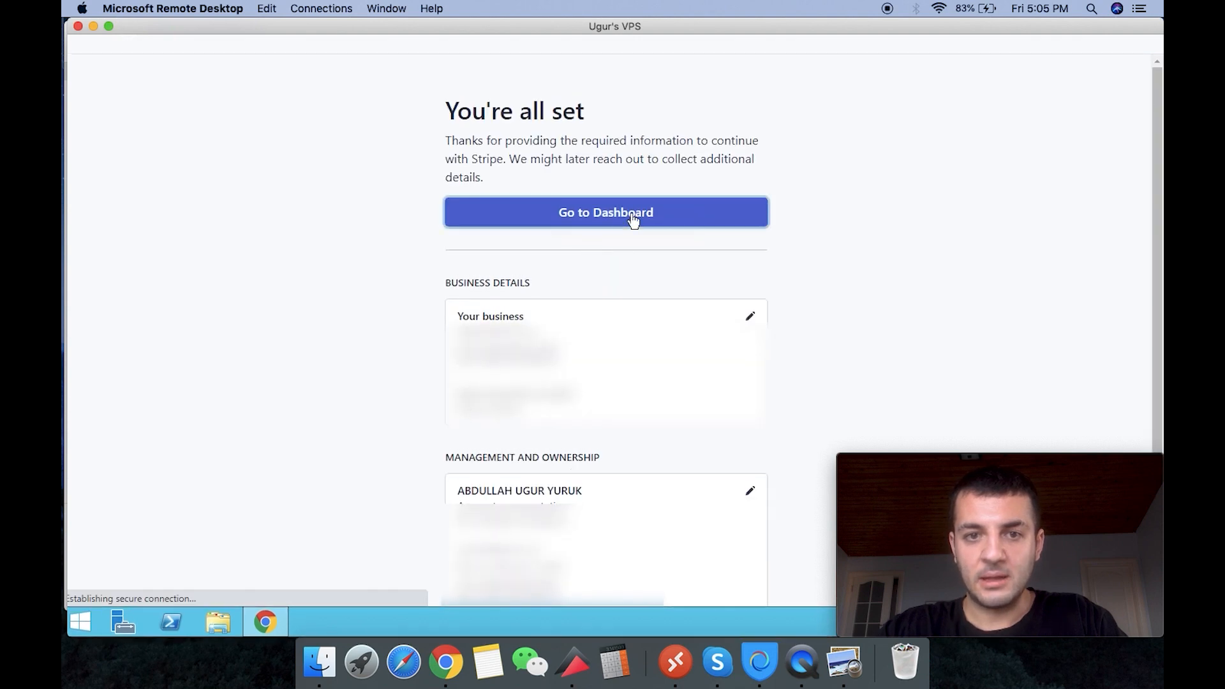
{"action": "left_click", "coordinate": [630, 217]}
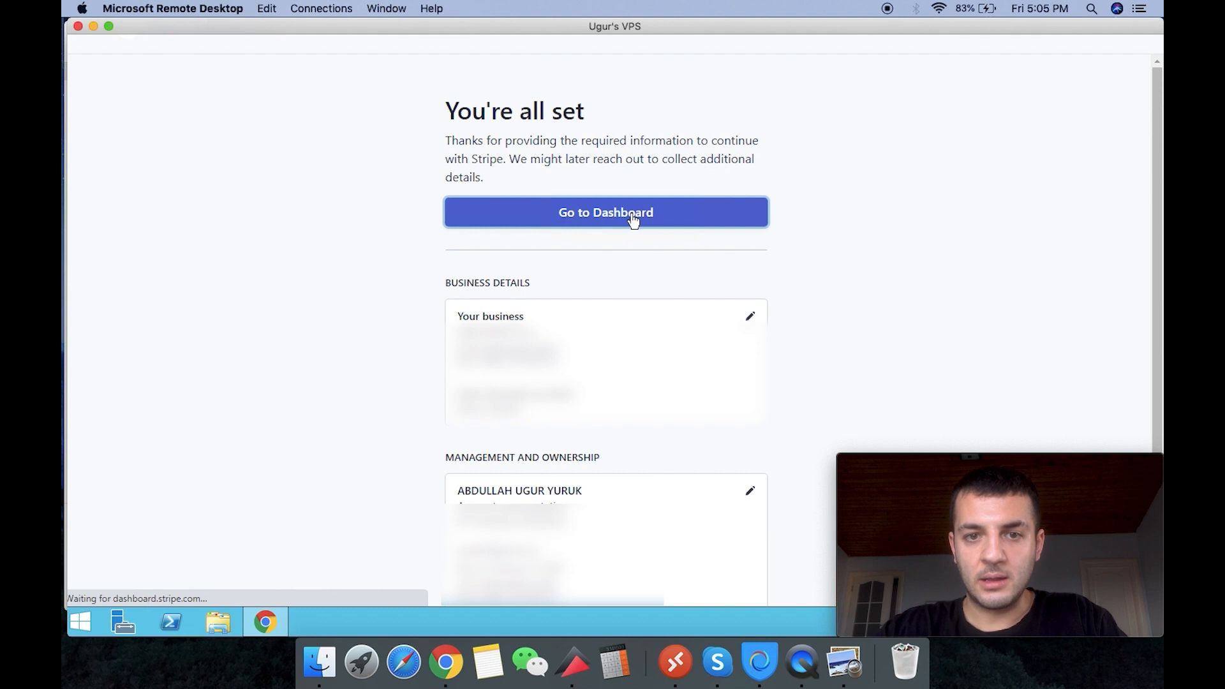
{"action": "left_click", "coordinate": [625, 212]}
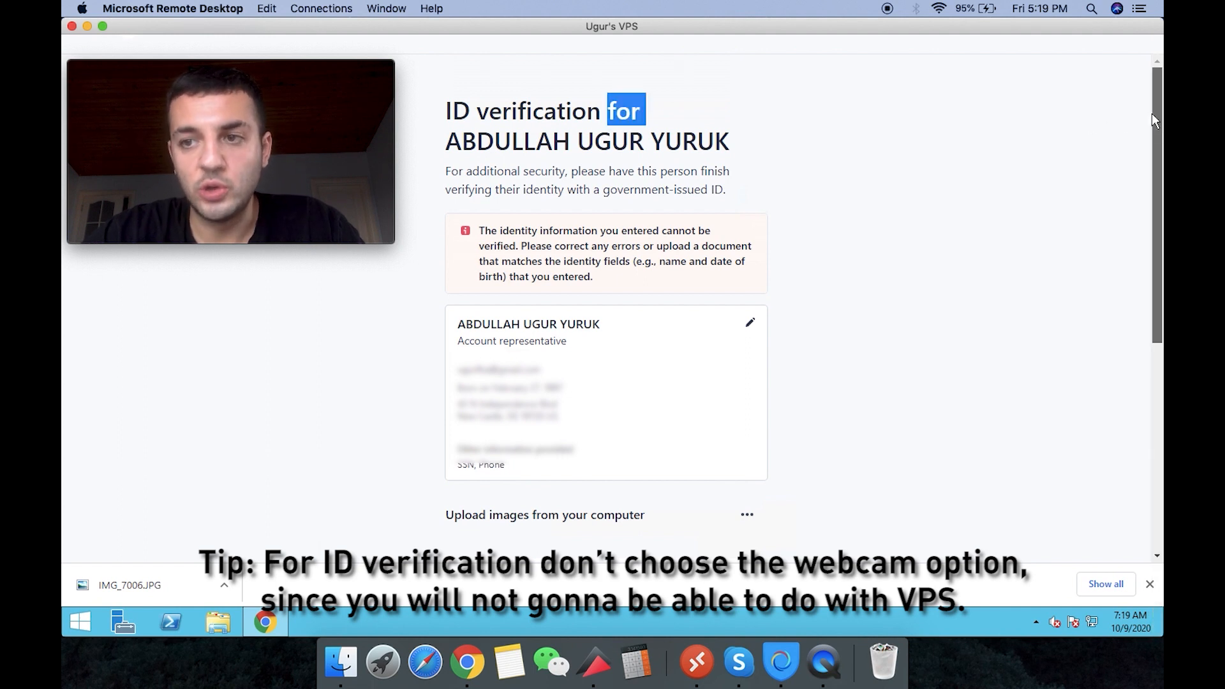
Step: Scroll the ID verification page down to the Front of your ID document upload box
{"action": "scroll", "scroll_direction": "down", "scroll_amount": 3}
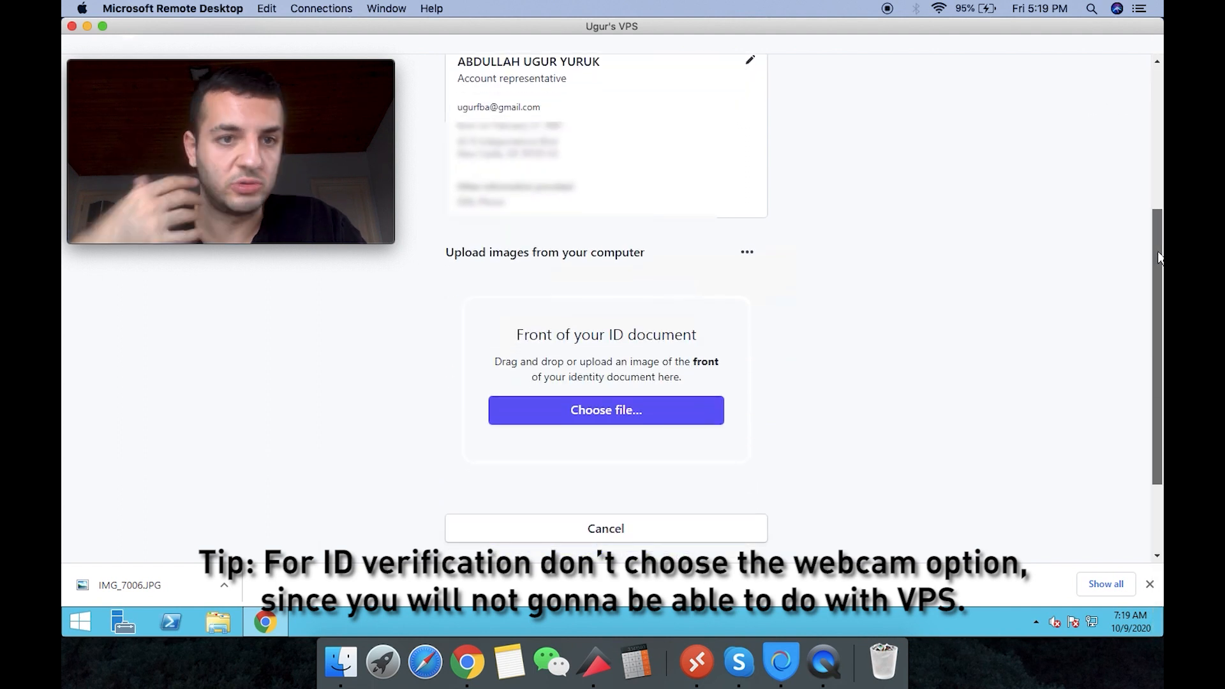
{"action": "mouse_move", "coordinate": [633, 414]}
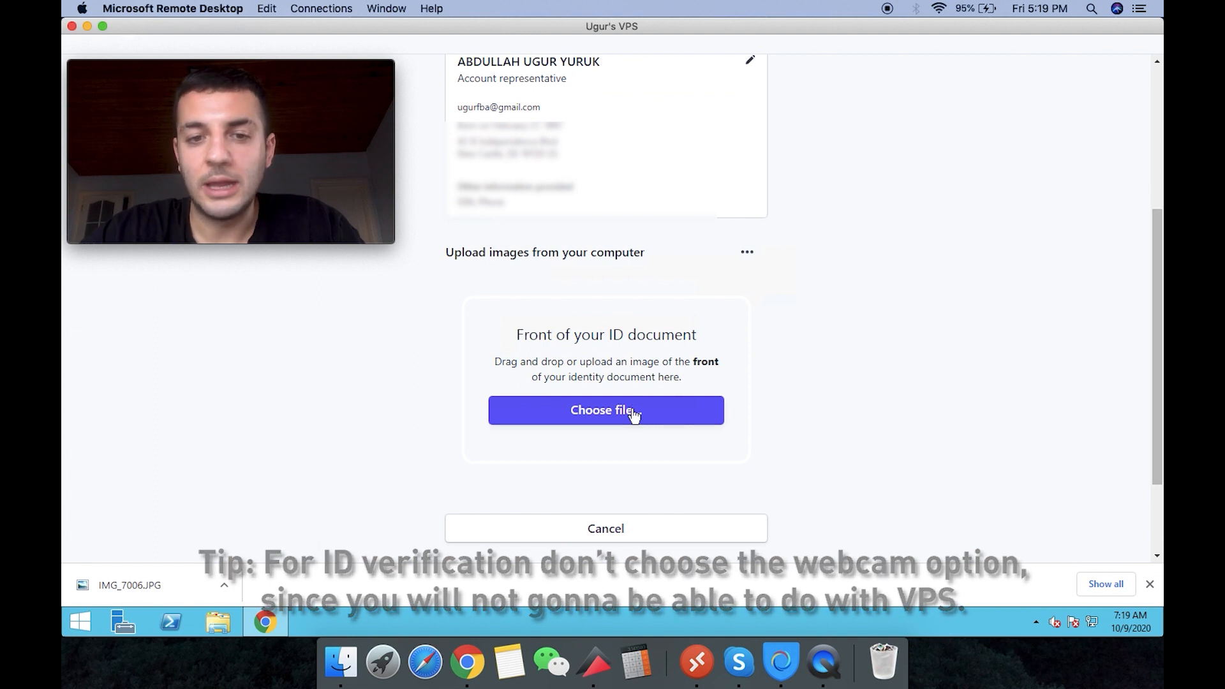
Step: Upload the JPEG photo of the ID front and confirm it with Looks good
{"action": "left_click", "coordinate": [604, 411]}
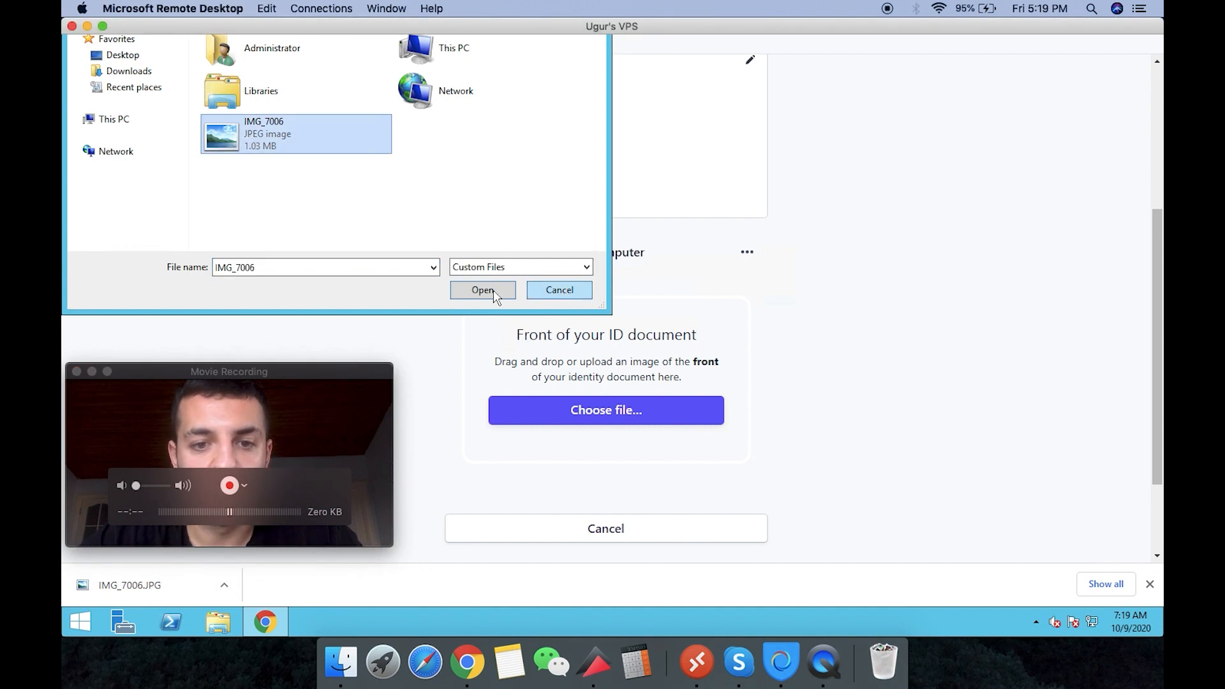
{"action": "left_click", "coordinate": [482, 291]}
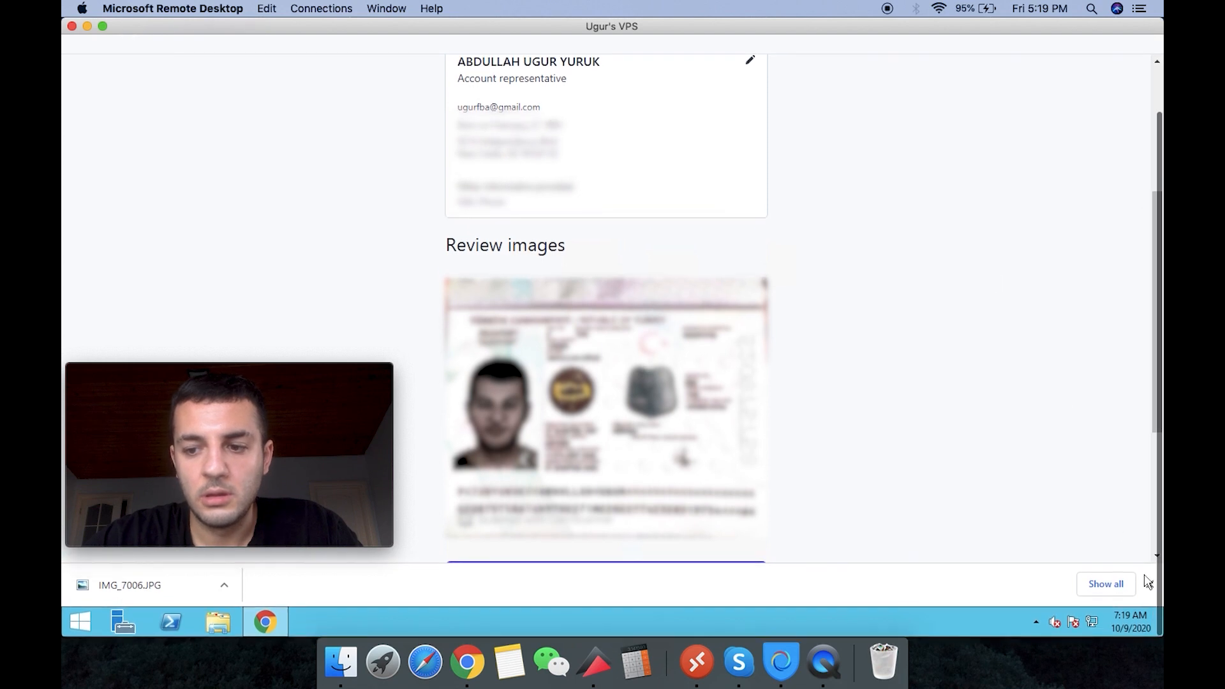
{"action": "scroll", "scroll_direction": "down", "scroll_amount": 3}
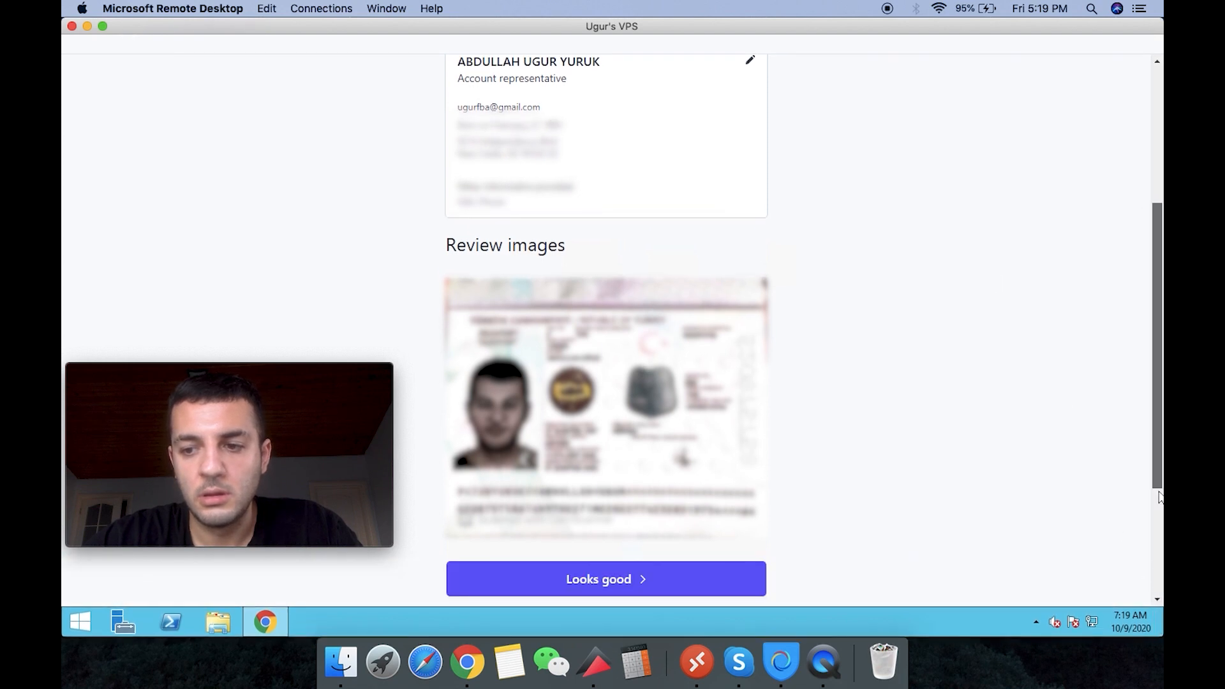
{"action": "scroll", "scroll_direction": "down", "scroll_amount": 3}
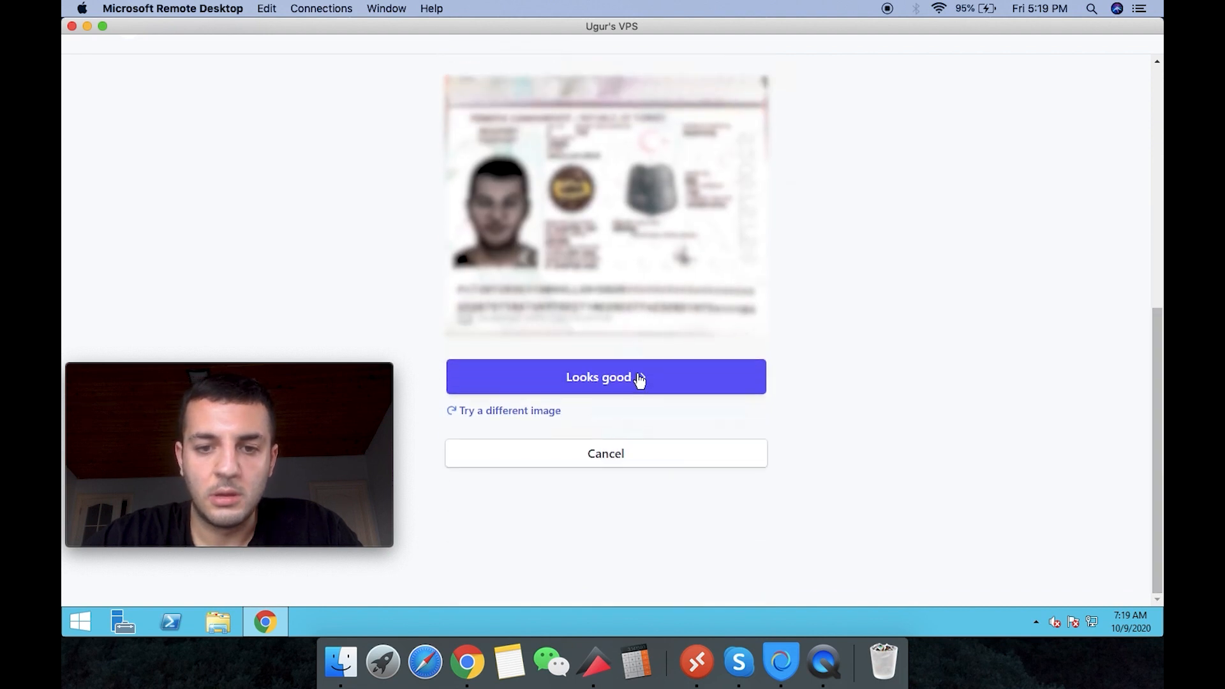
{"action": "left_click", "coordinate": [606, 376]}
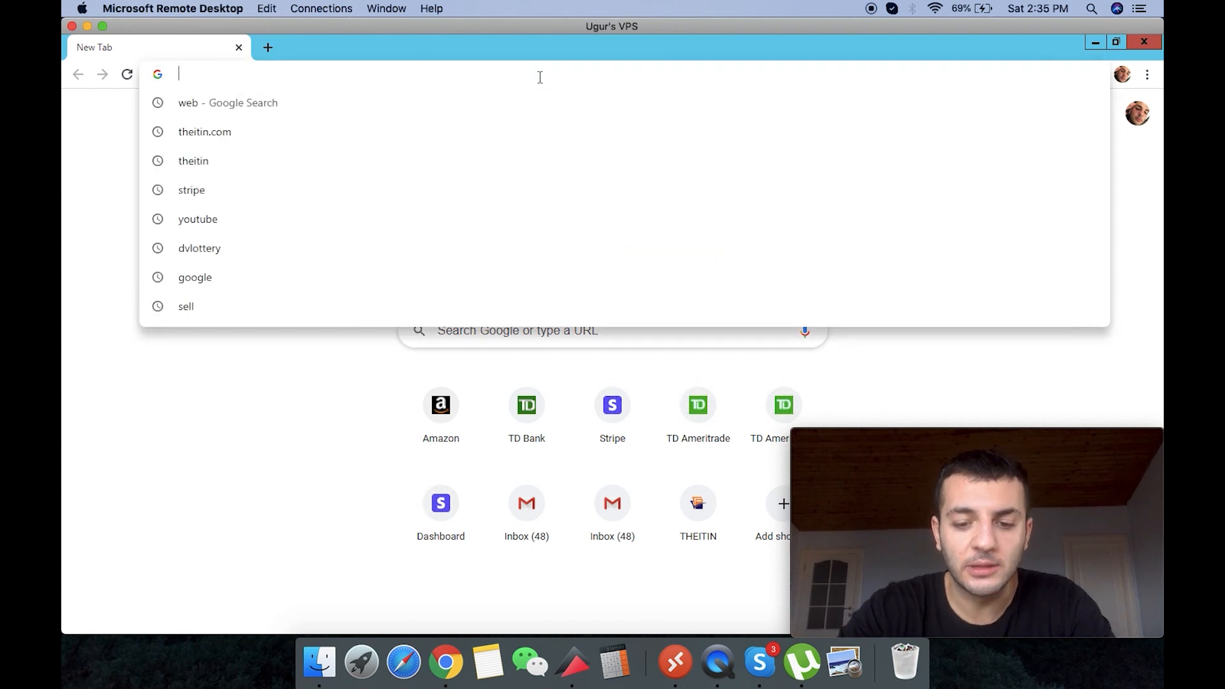
Step: Go to stripe.com and enter the account Dashboard from the homepage
{"action": "type", "text": "sr"}
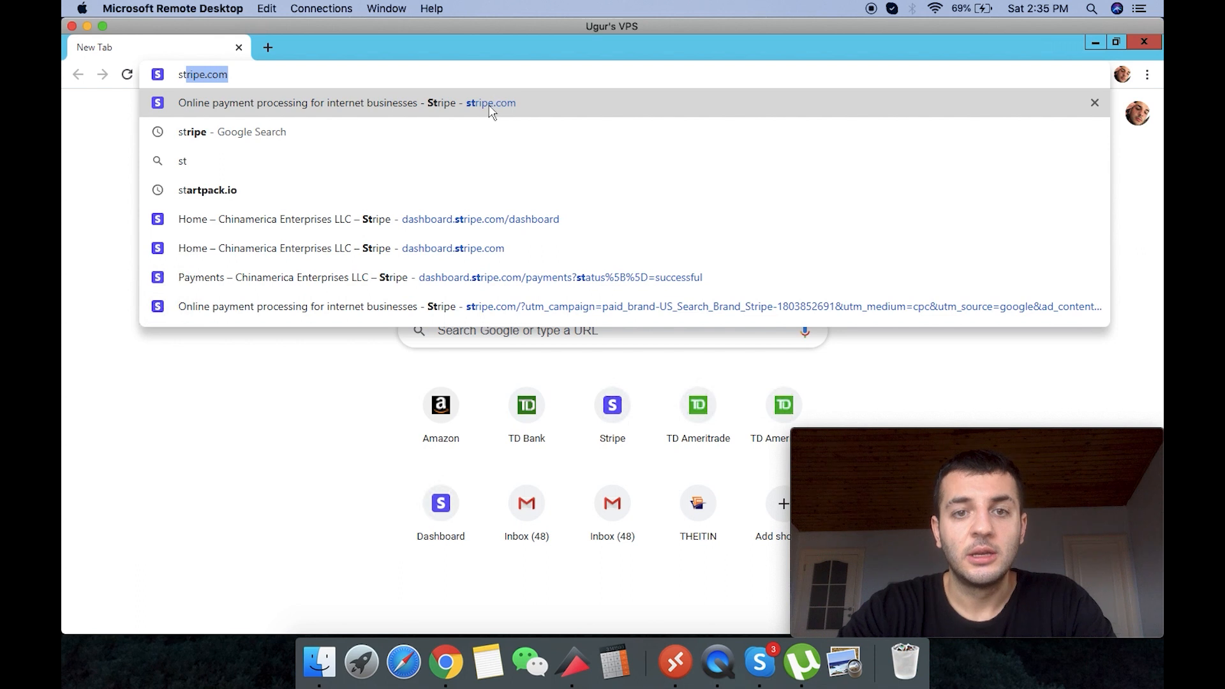
{"action": "left_click", "coordinate": [490, 102]}
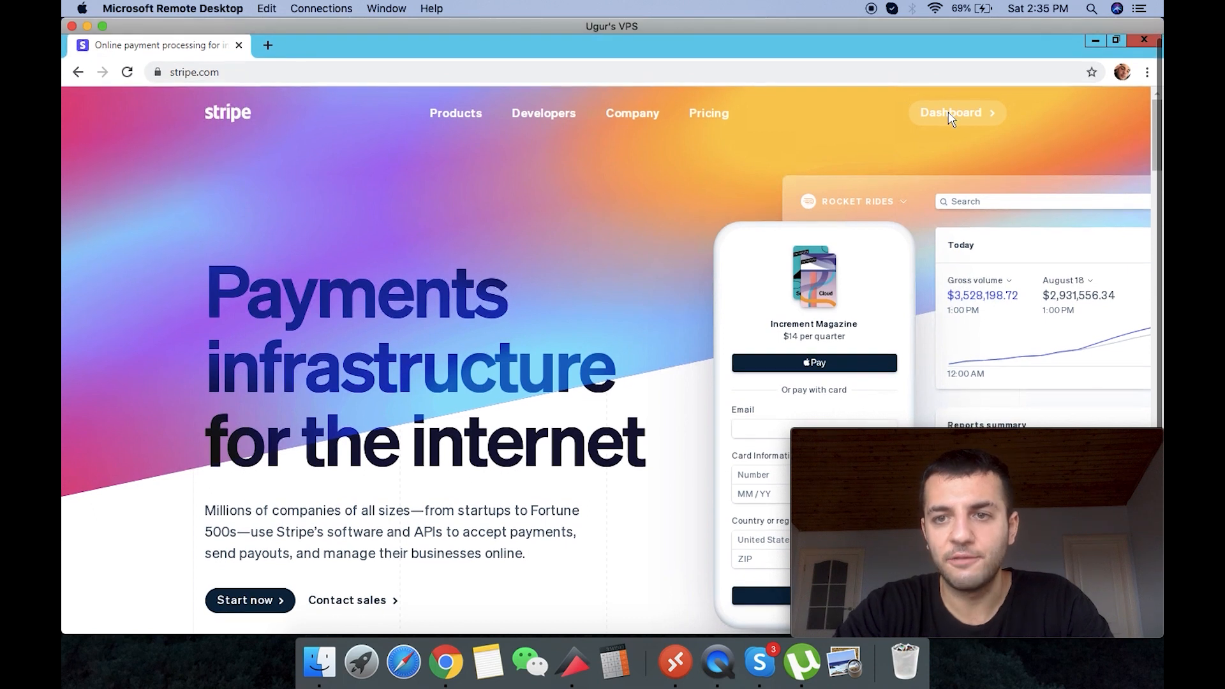
{"action": "left_click", "coordinate": [956, 112]}
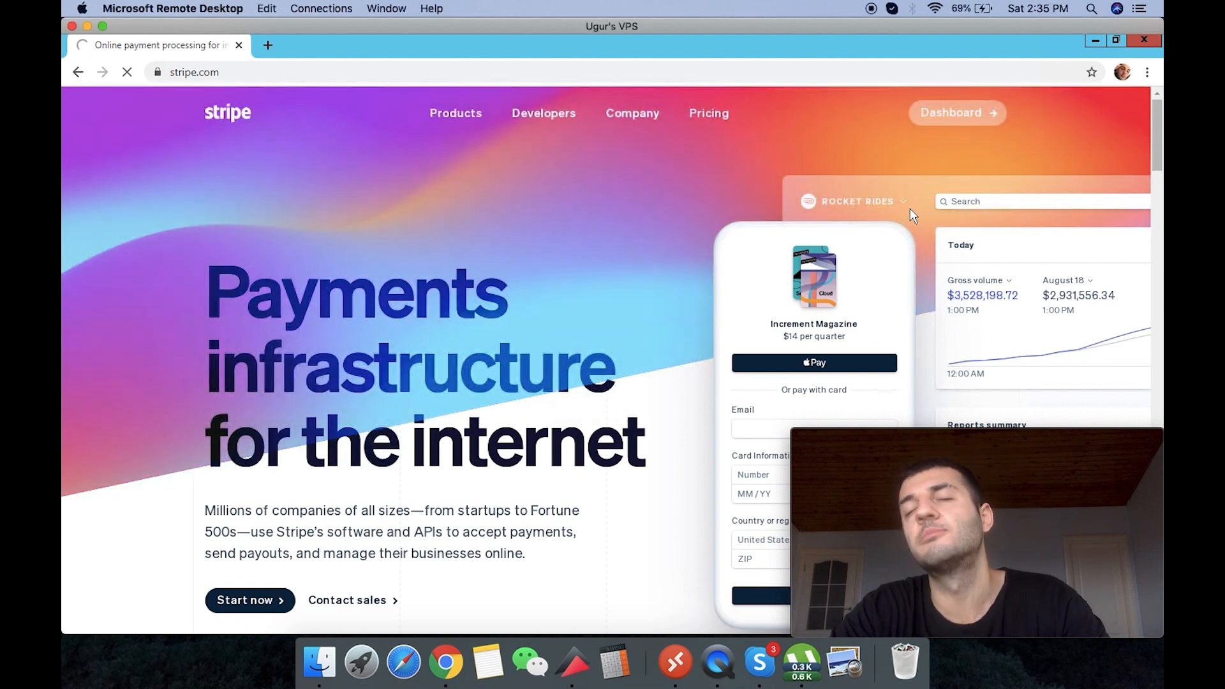
{"action": "left_click", "coordinate": [957, 112]}
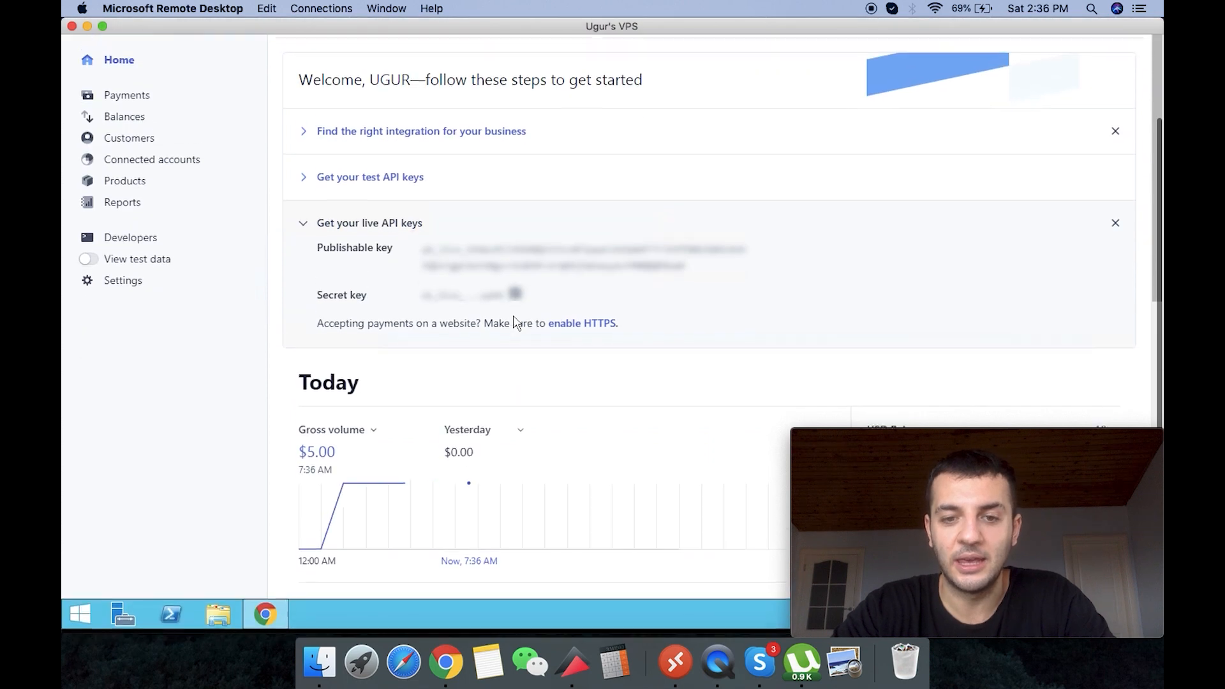
Step: Review the live API keys and today's $5.00 volume, then collapse the keys section
{"action": "scroll", "scroll_direction": "down", "scroll_amount": 3}
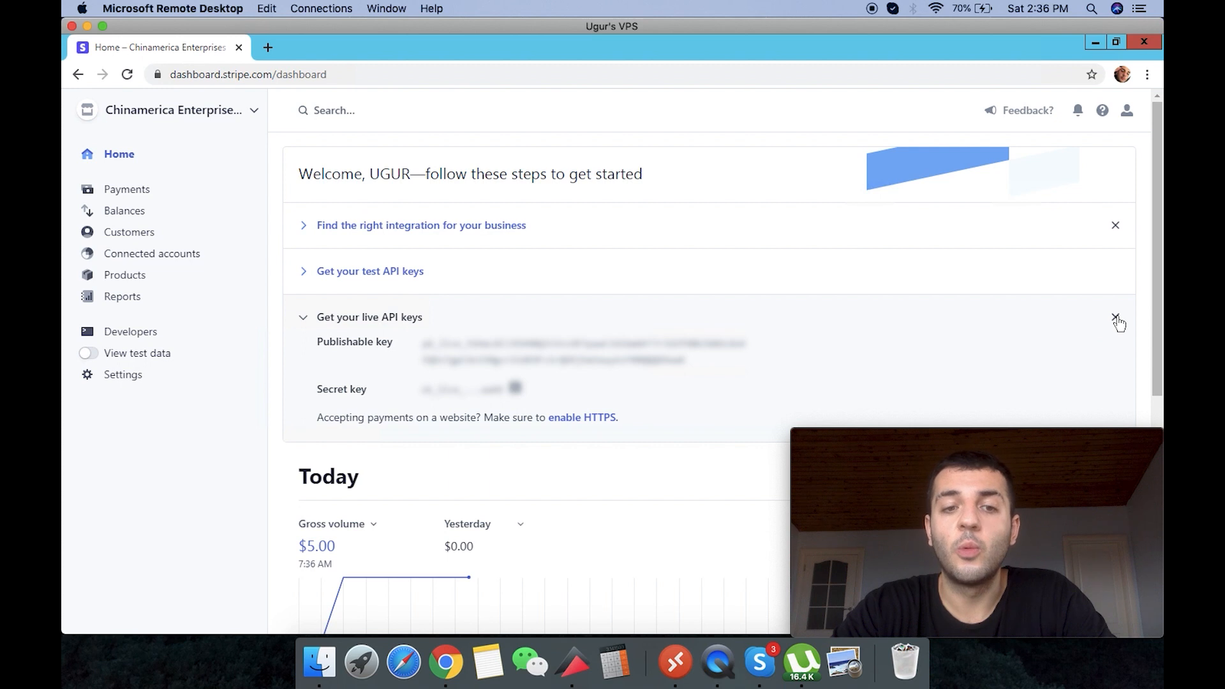
{"action": "left_click", "coordinate": [304, 317]}
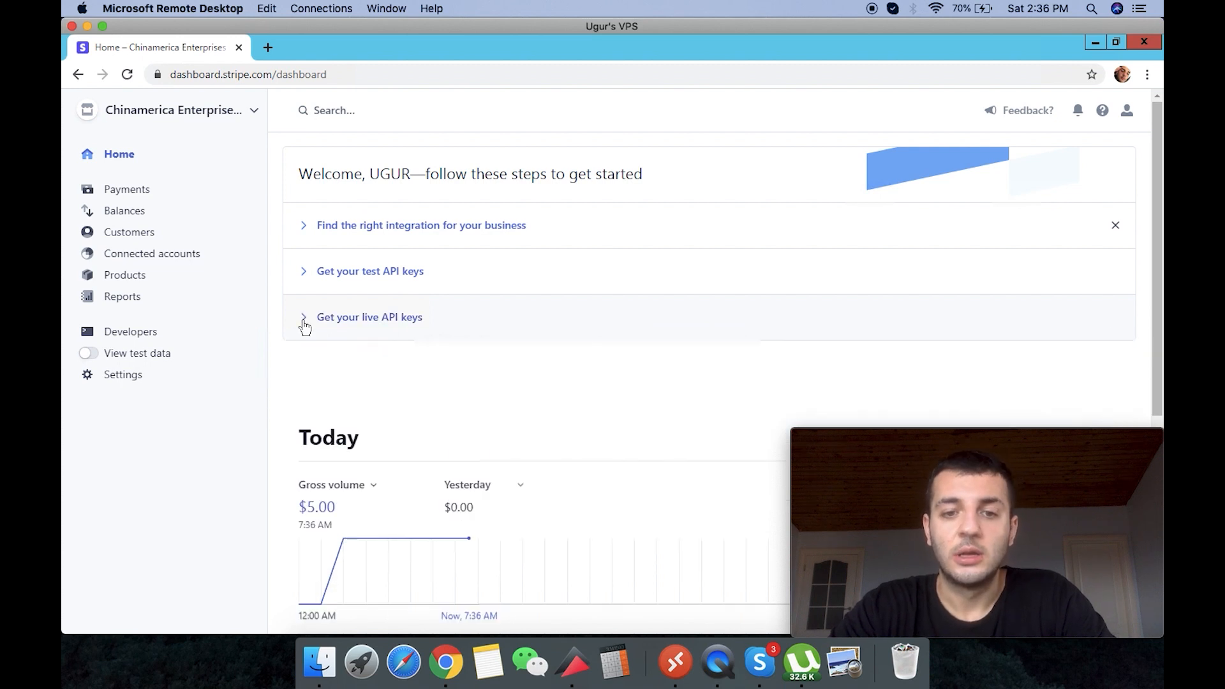
{"action": "scroll", "scroll_direction": "down", "scroll_amount": 3}
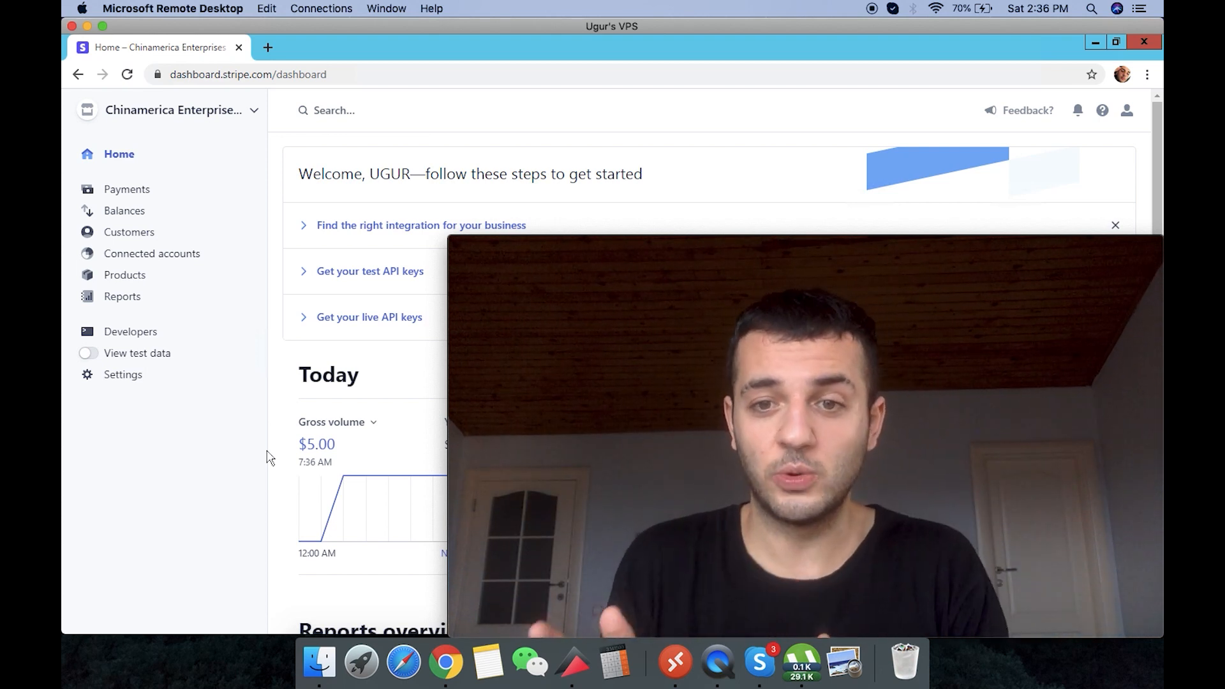
{"action": "mouse_move", "coordinate": [308, 543]}
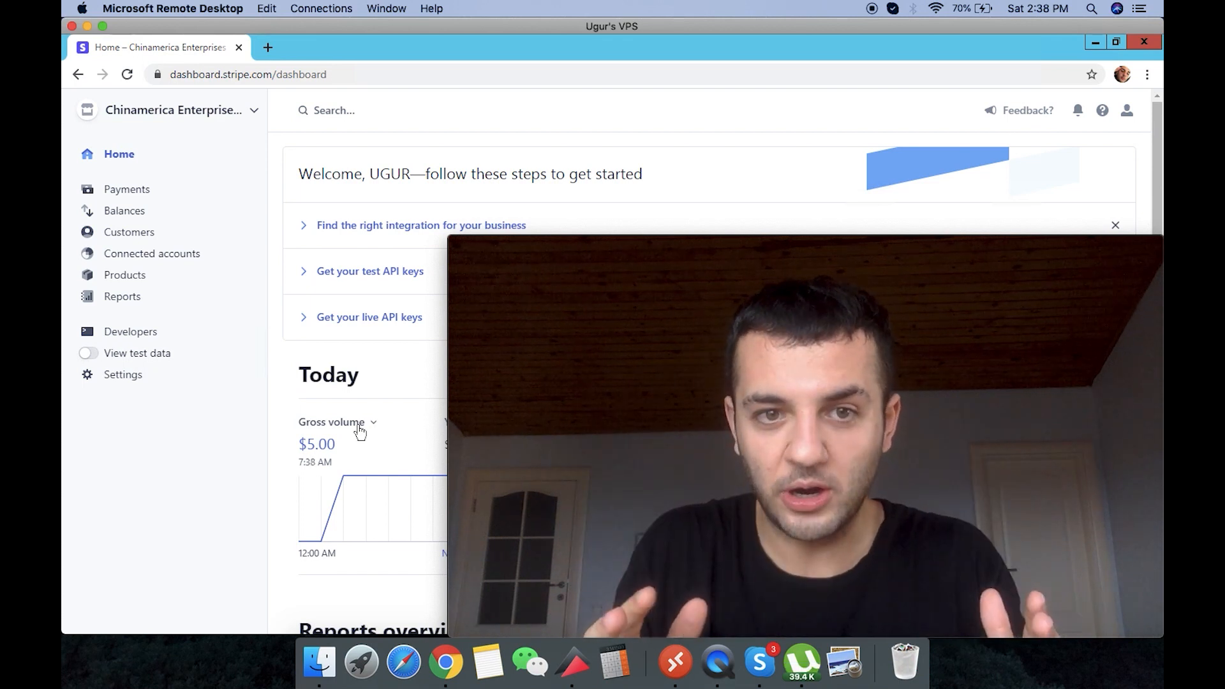
{"action": "mouse_move", "coordinate": [290, 467]}
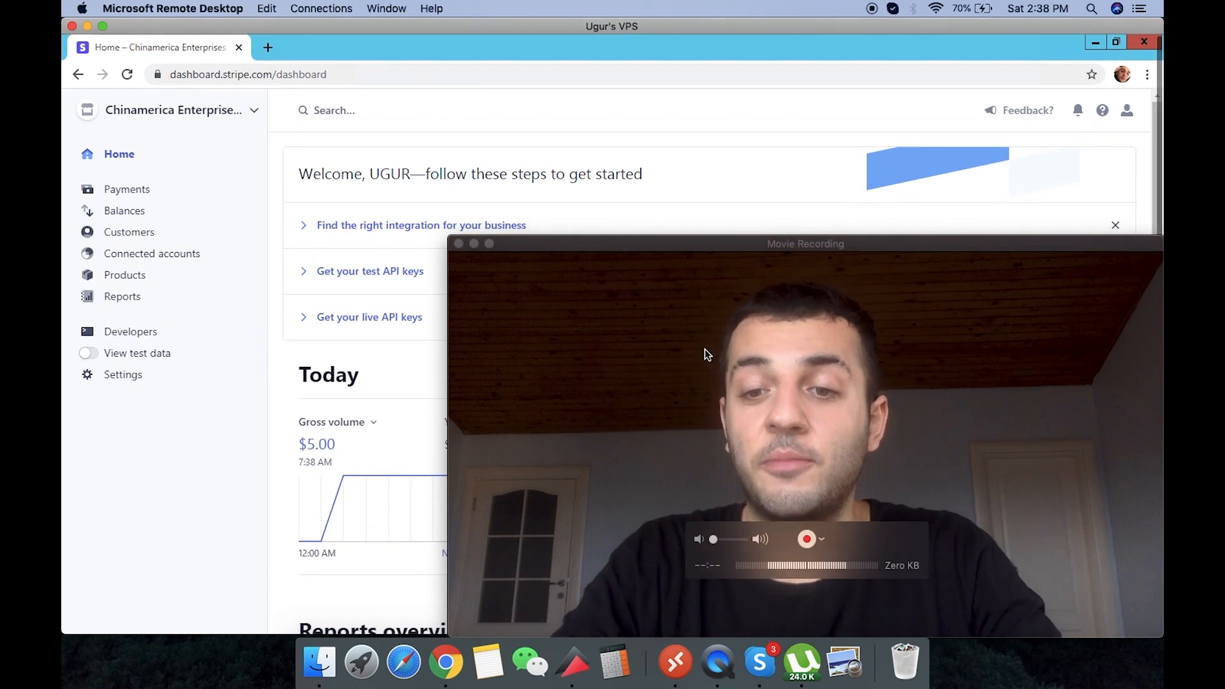
{"action": "mouse_move", "coordinate": [899, 546]}
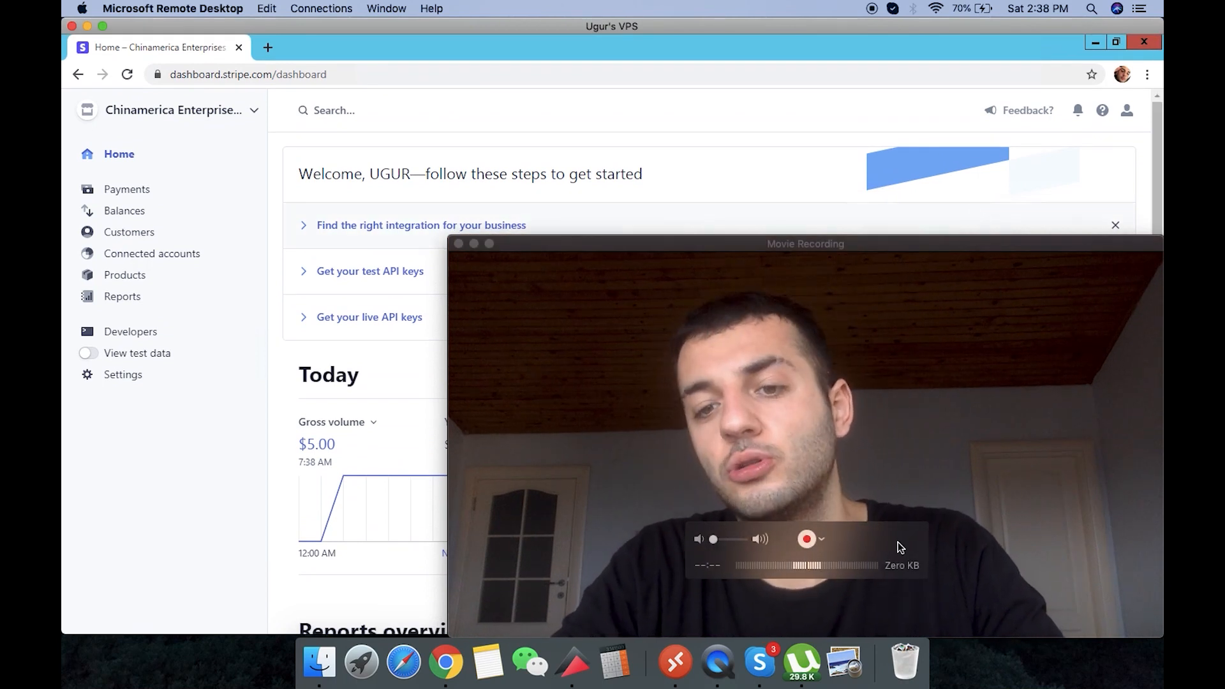